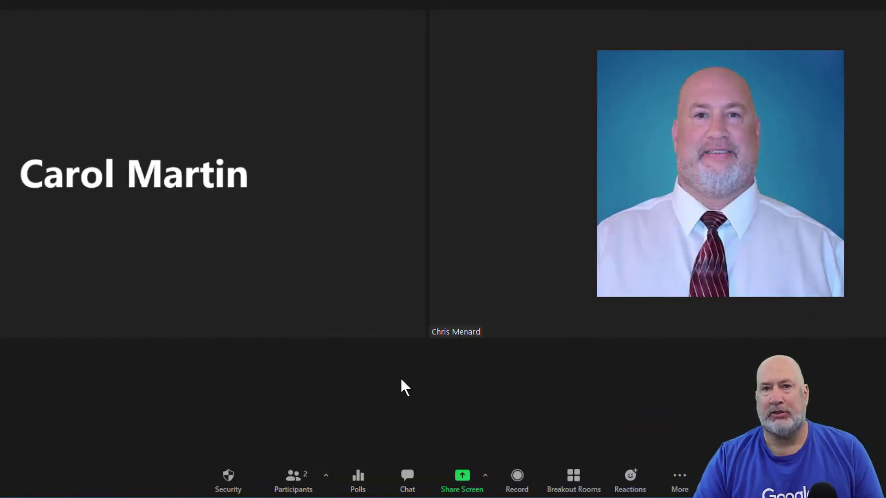
mouse_move(517, 480)
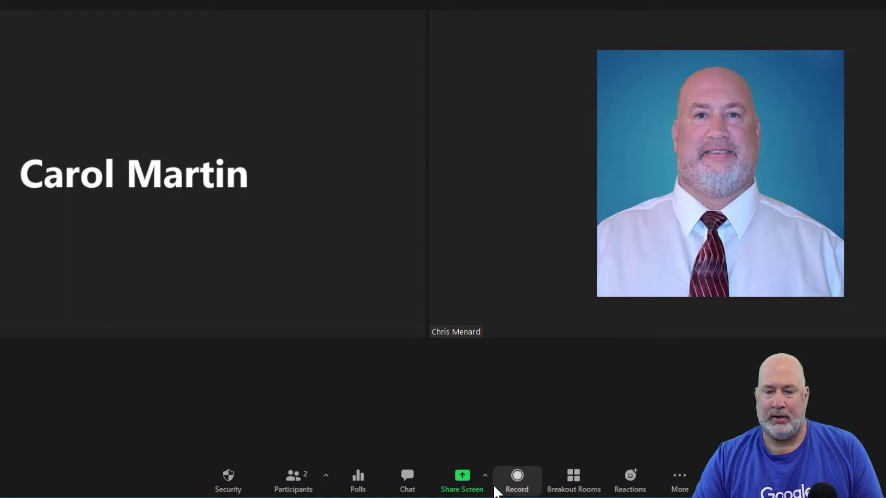
Step: Re-launch the Working from home poll with its earlier results cleared, then end it after the vote arrives
click(357, 480)
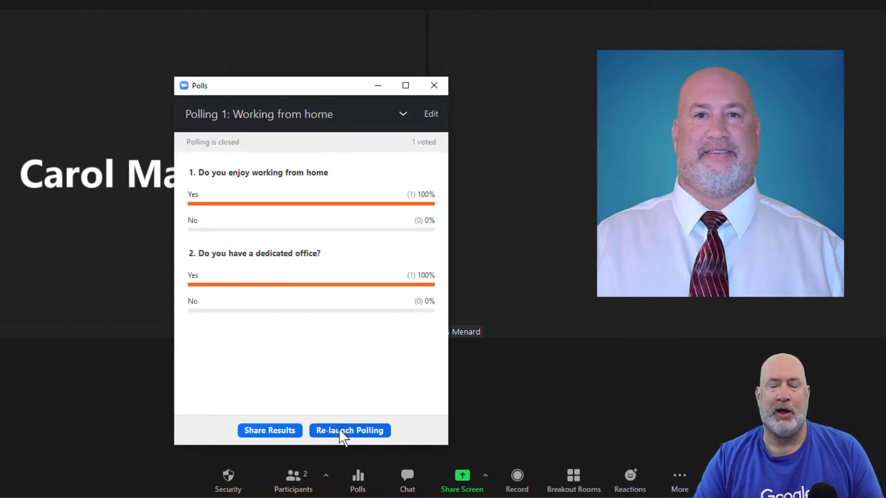
click(349, 431)
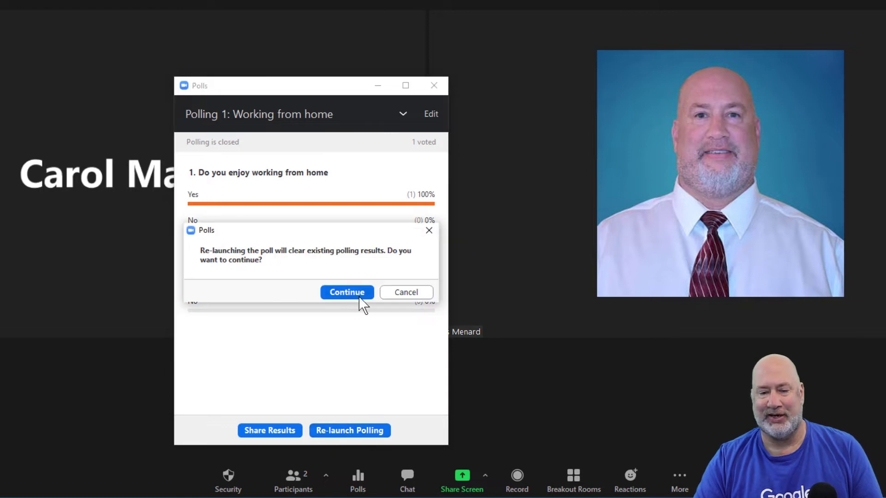
click(346, 292)
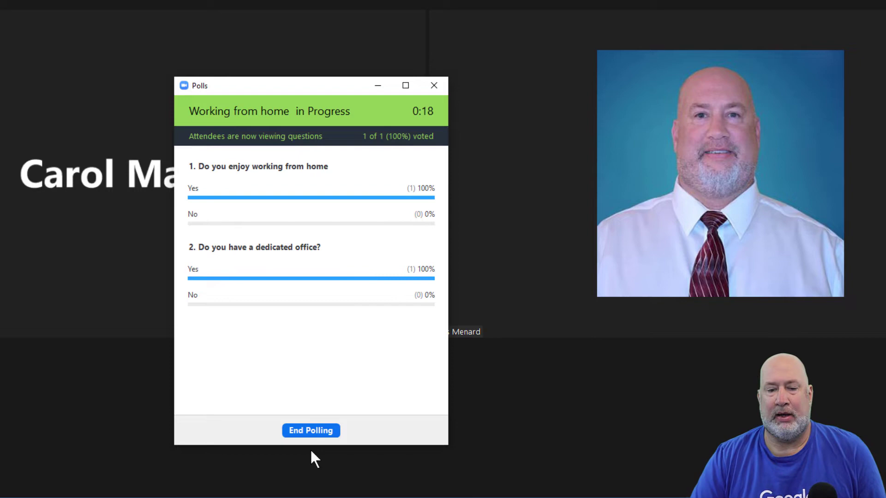
click(310, 431)
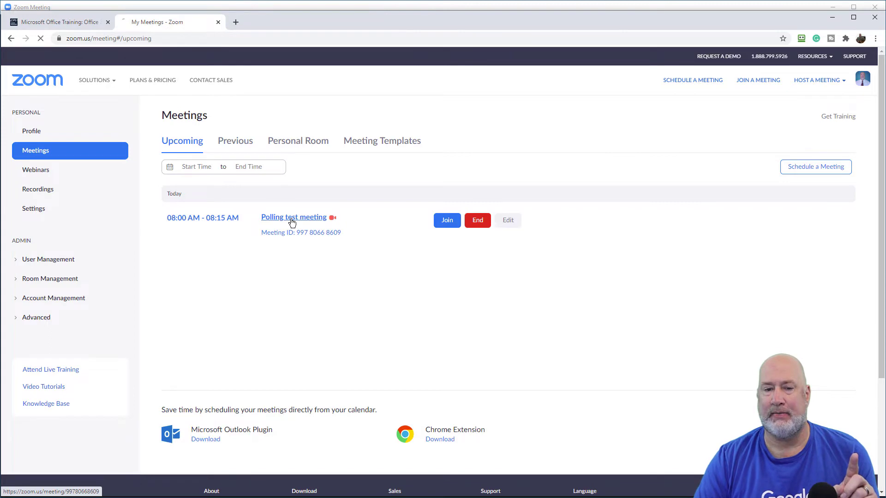
Step: Go to the Polling test meeting's details page from the Upcoming meetings list
click(292, 217)
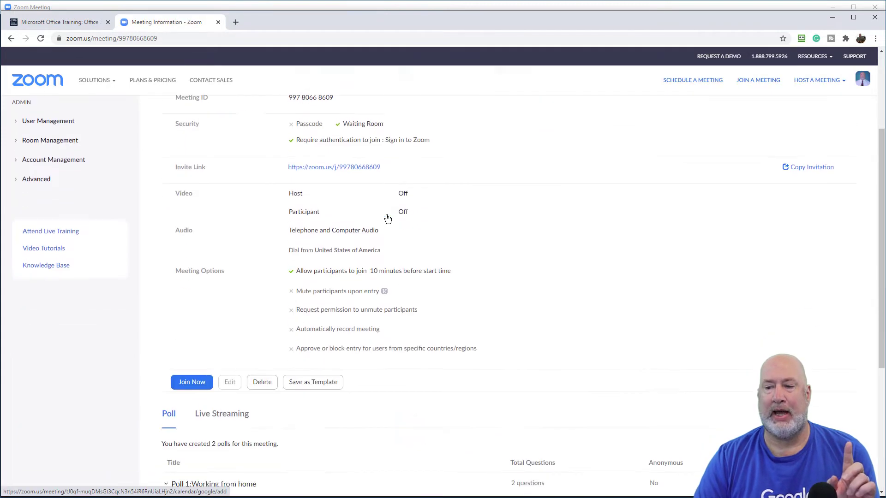
Step: Scroll down the meeting page to the Poll section showing Poll 1: Working from home results
scroll(down, 3)
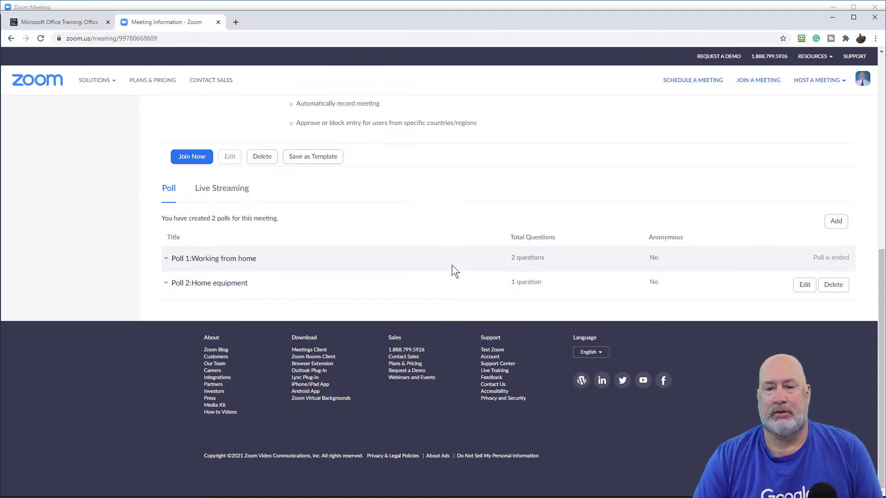
mouse_move(175, 273)
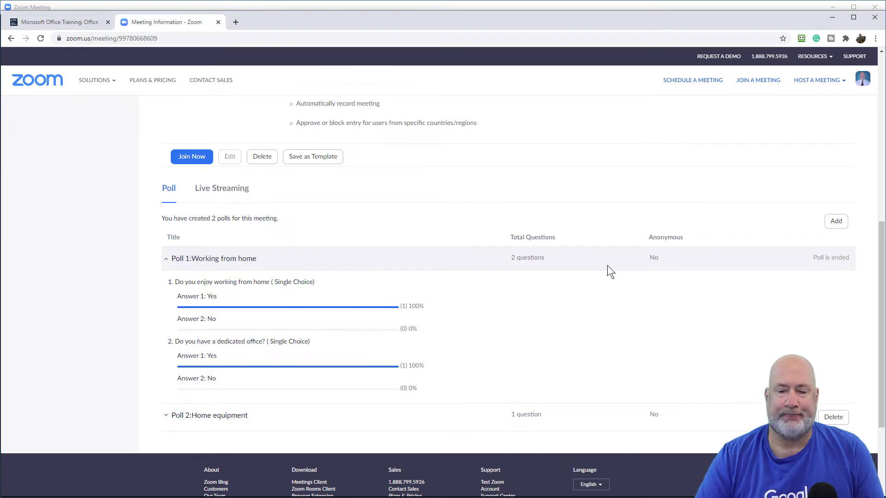
scroll(down, 3)
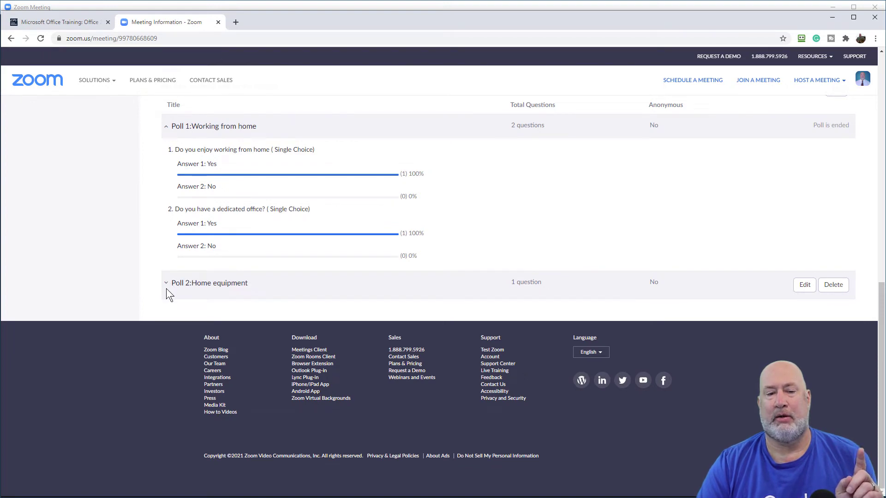
click(166, 283)
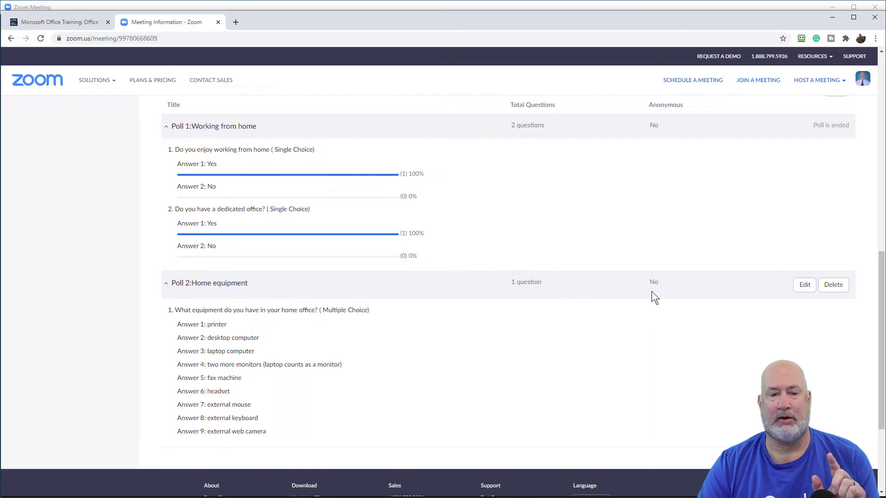
click(166, 283)
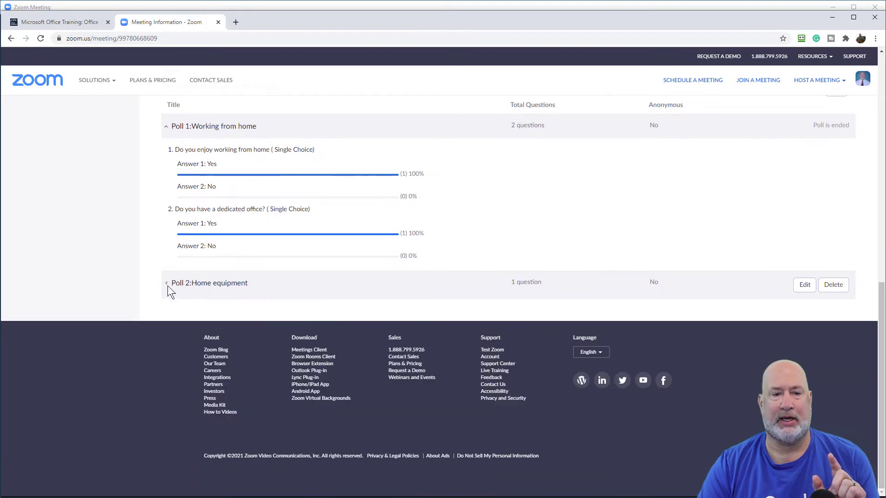
click(166, 127)
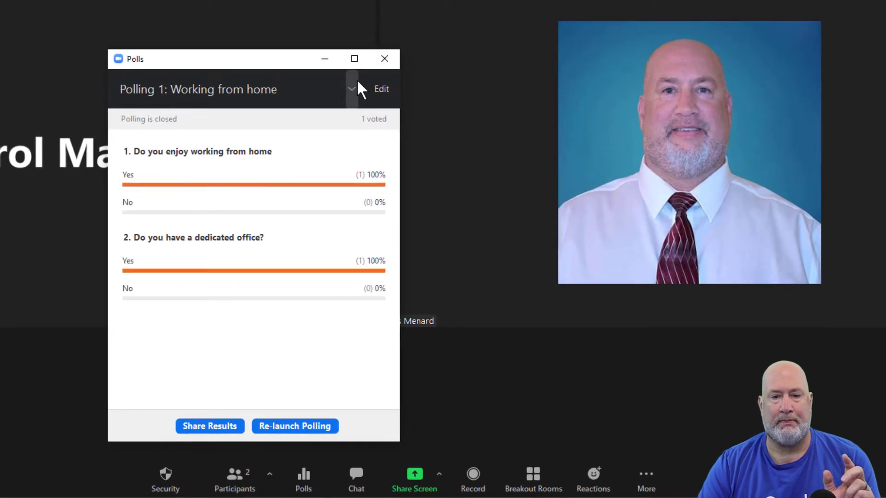
Step: Launch Polling 2: Home equipment from the poll list, then end it once the vote is in
click(350, 89)
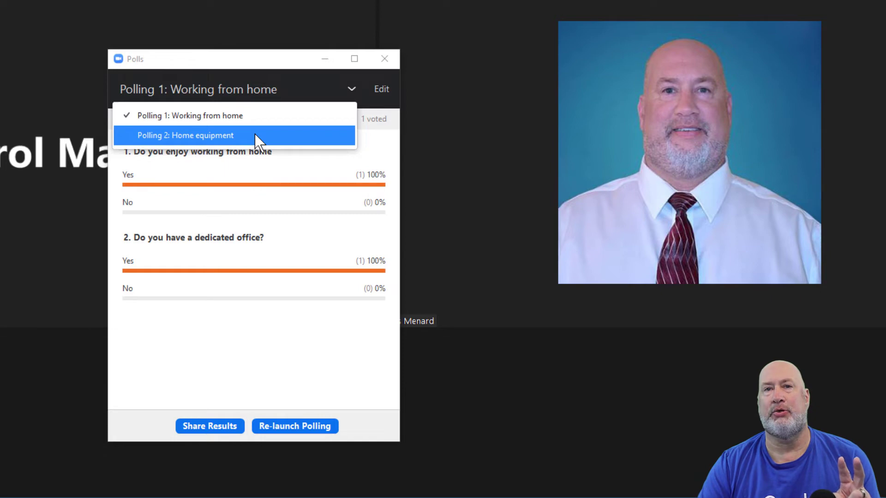
click(184, 134)
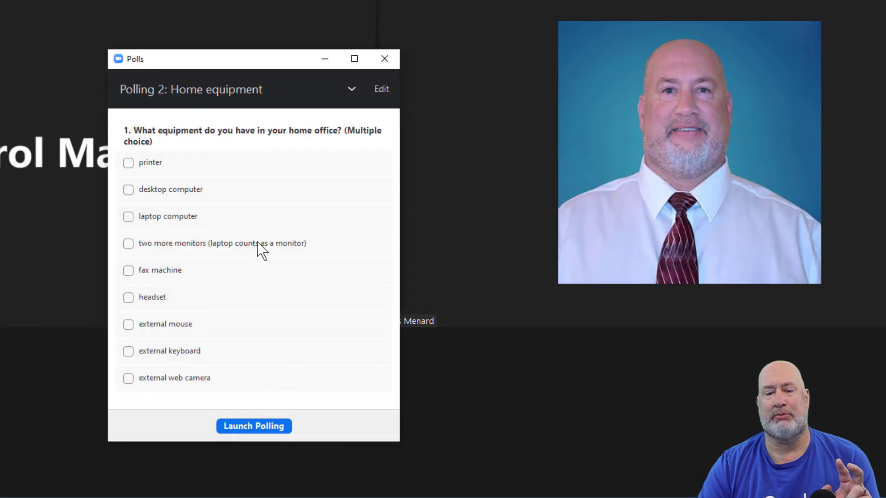
click(252, 426)
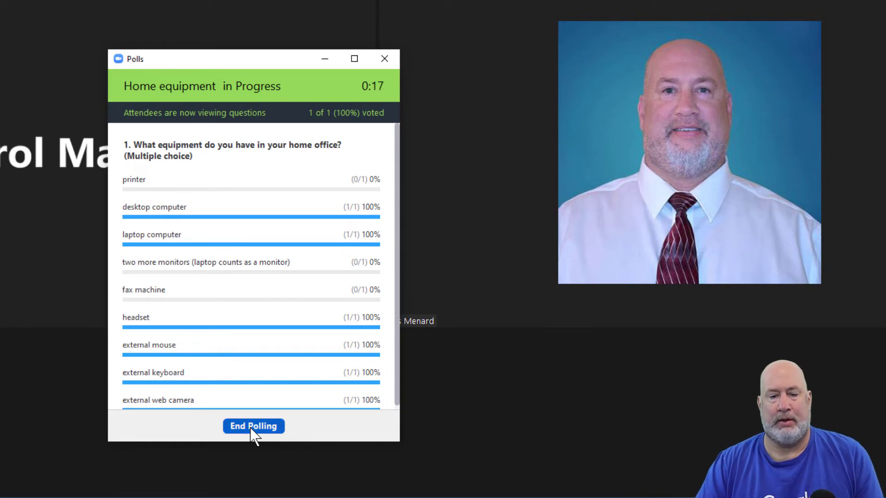
click(253, 426)
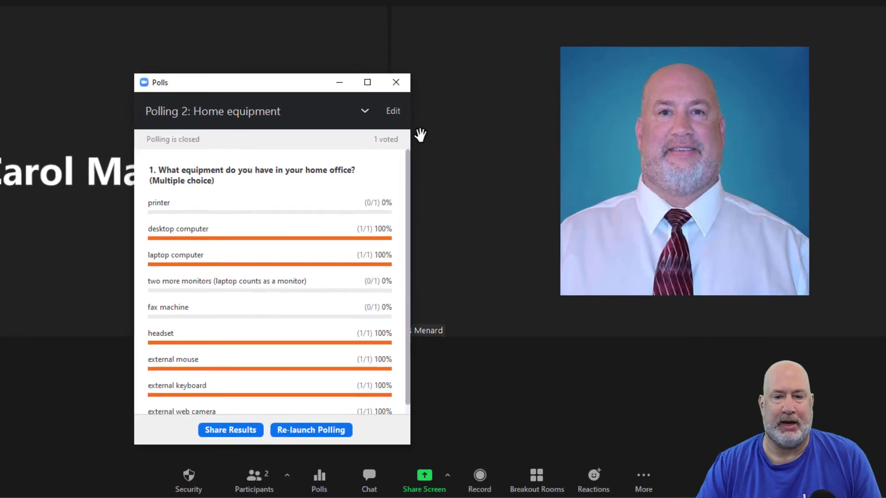
Step: Back on the meeting's web page, expand the results of Poll 2: Home equipment and Poll 1: Working from home
click(396, 82)
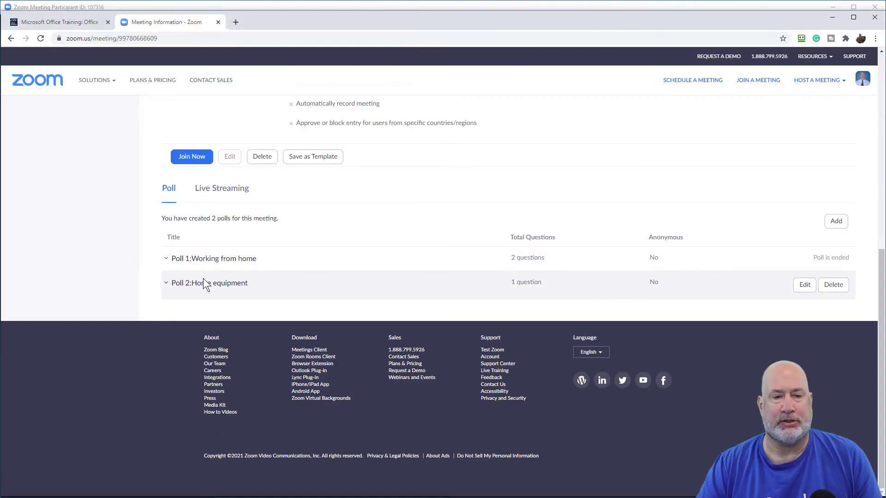
click(166, 283)
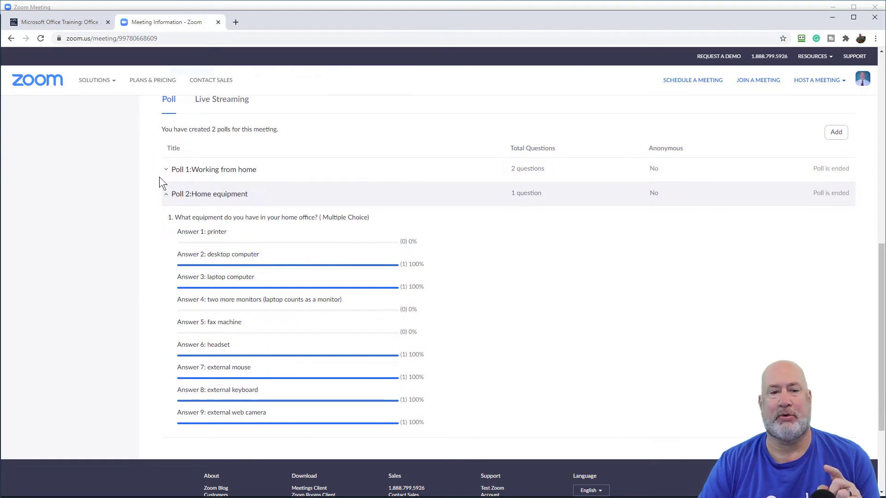
click(166, 169)
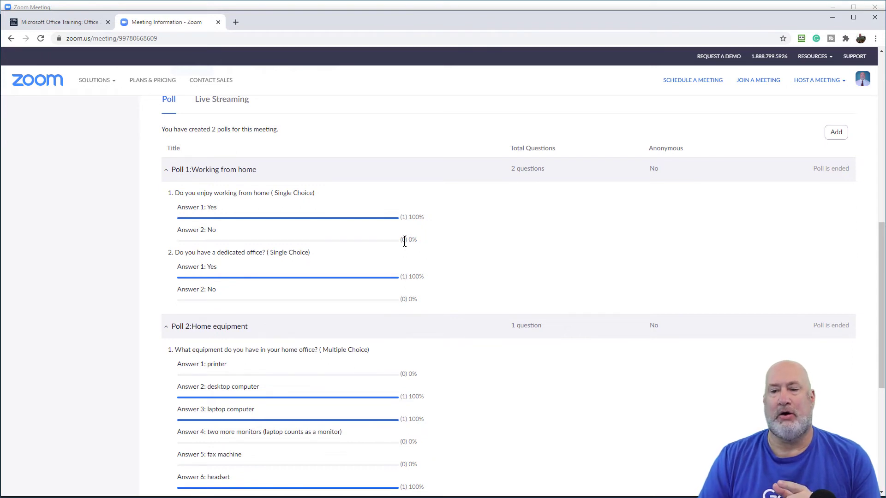
mouse_move(661, 190)
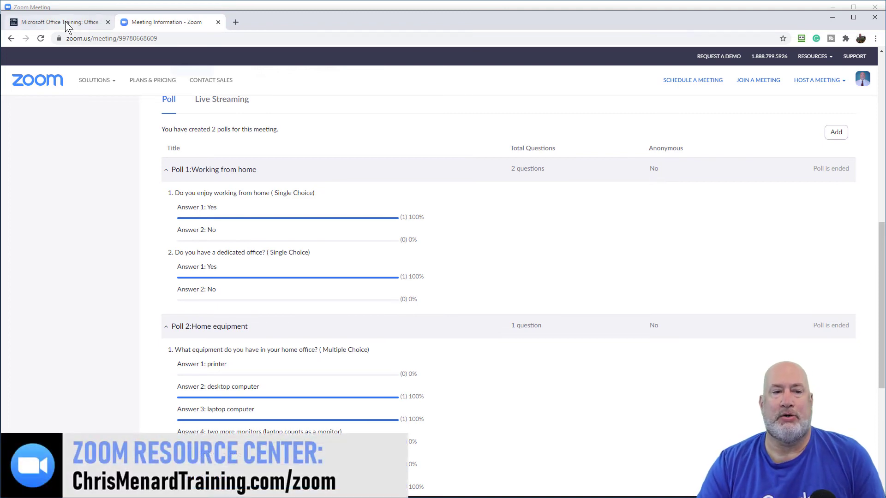
Step: Go to the Chris Menard Training site's ZOOM resource page and scroll to the free virtual backgrounds
click(56, 22)
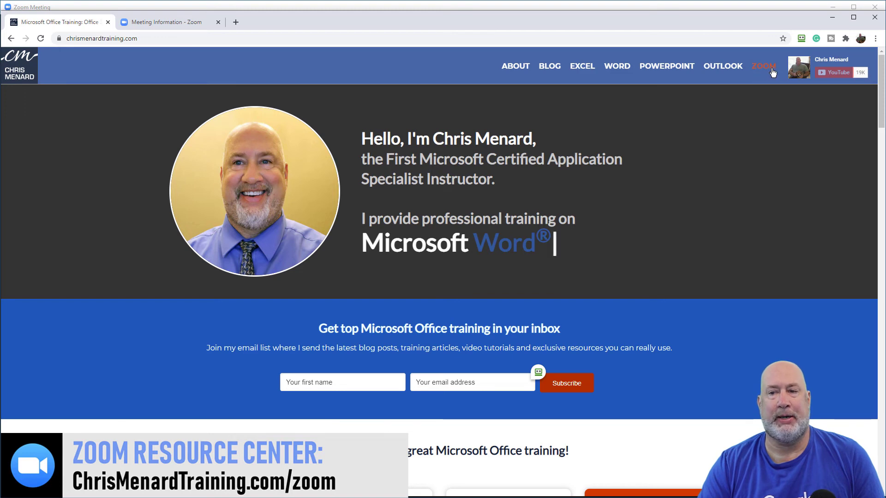
click(763, 66)
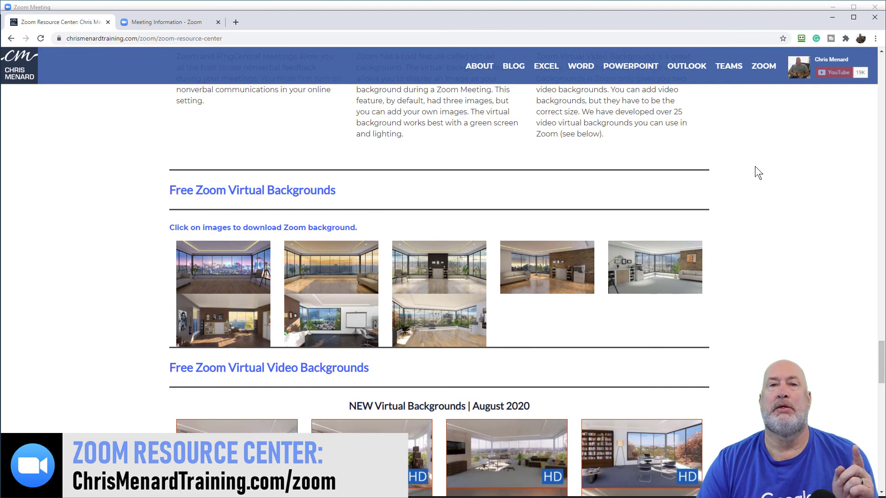
scroll(down, 3)
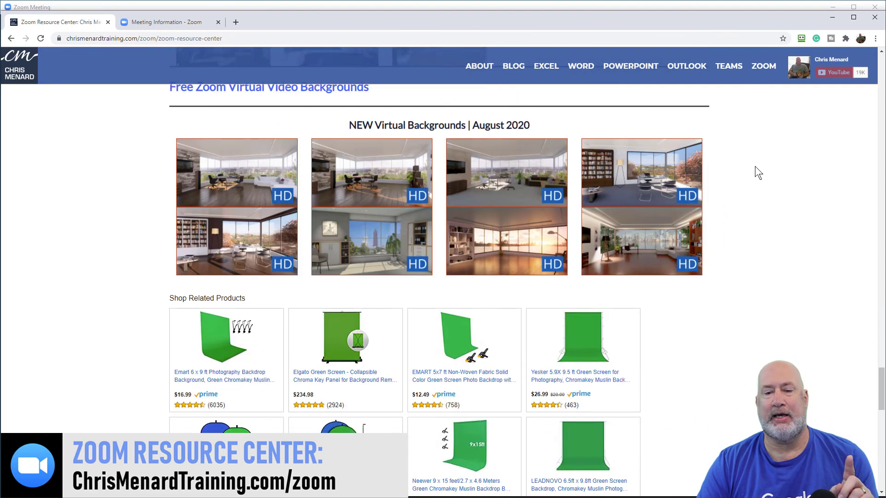
scroll(down, 3)
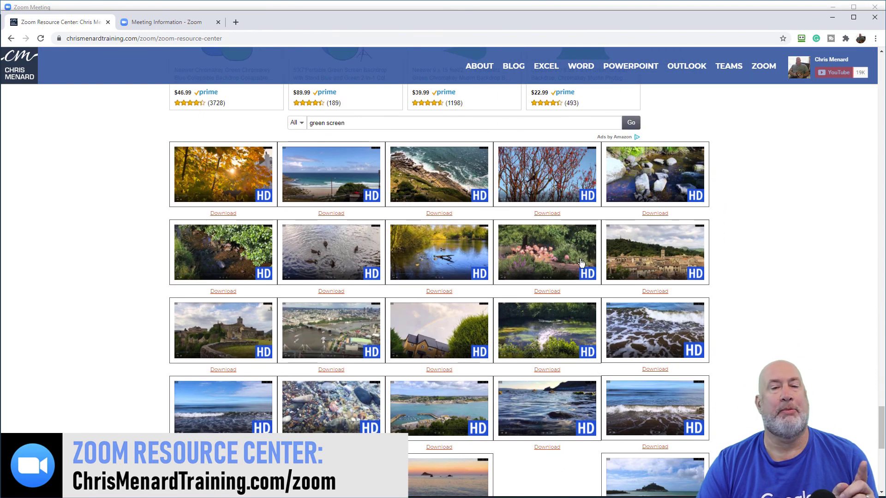